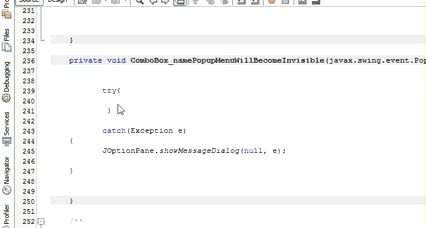
- Declare 'String tmp = (String)' above the try block in popupMenuWillBecomeInvisible
scroll("down", 3)
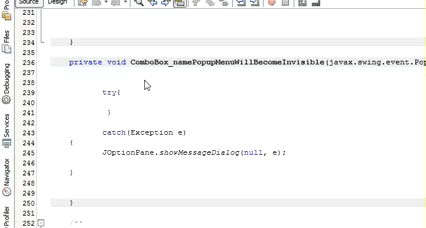
type("se")
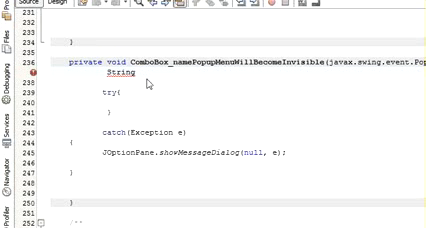
type("tn")
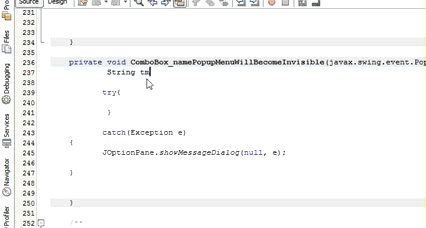
type("p = (String")
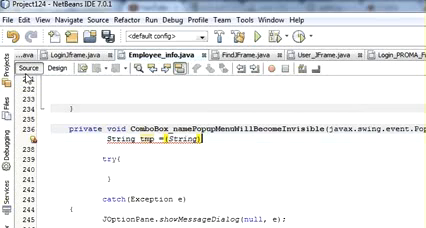
- Assign ComboBox_name.getSelectedItem() to tmp and begin 'String sql = "select * from '
type("ComboBox_name")
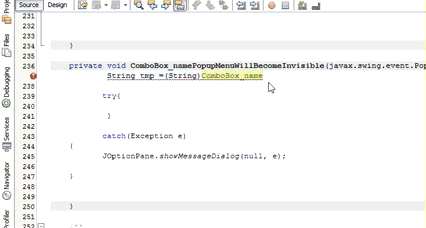
type(".ge")
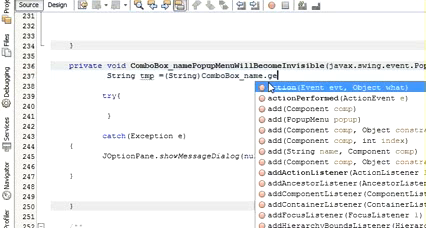
type("s")
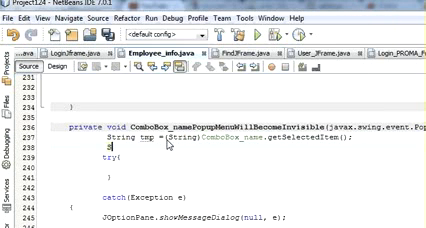
type("String")
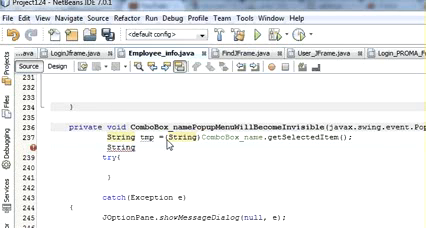
type("sql=\"select * from \";")
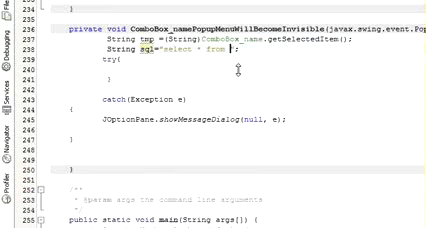
- Complete the query as 'select * from Employeeinfo where name=?'
type("Empyeeinfo")
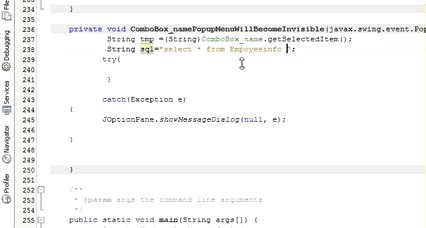
type("where")
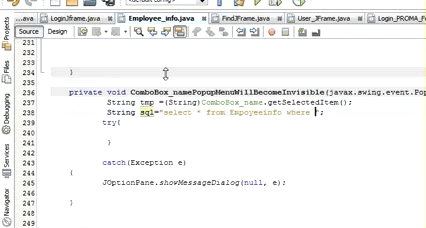
left_click(62, 32)
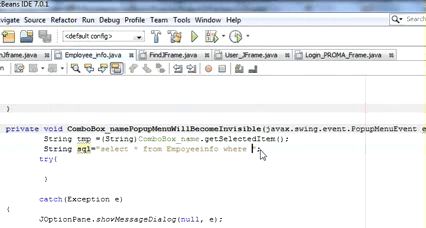
type("name")
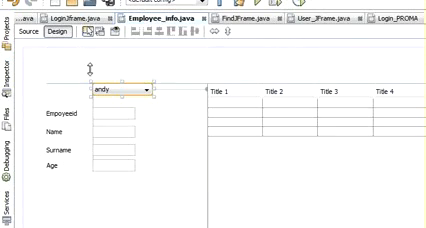
- Switch back to the Source view of the combo box handler
left_click(32, 38)
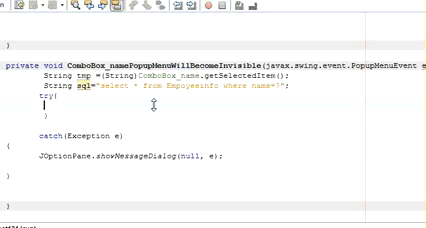
- Prepare the statement on conn, bind tmp as parameter 1, execute the query and start if(rs.next())
type("pst=")
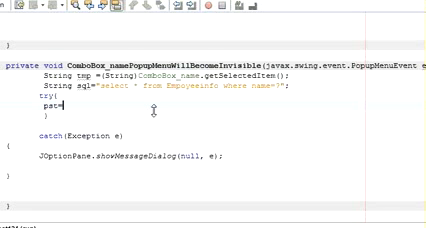
type("conn.prepareStatement(sql);")
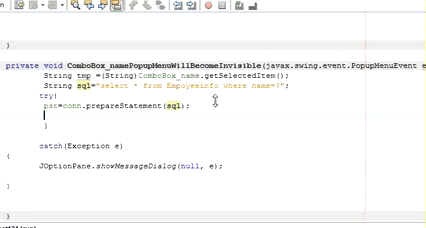
type("pst.setString(1, tmp);")
type("rs=pst")
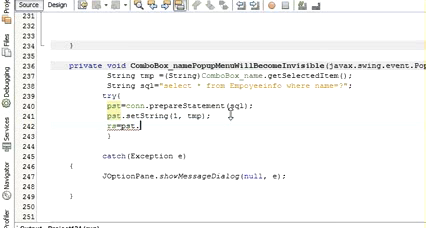
type(".")
type("executeQuery();")
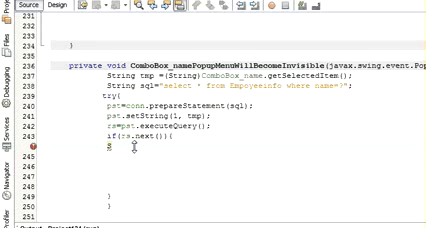
- Read the EmployeeID column into String add inside the result check
type("String")
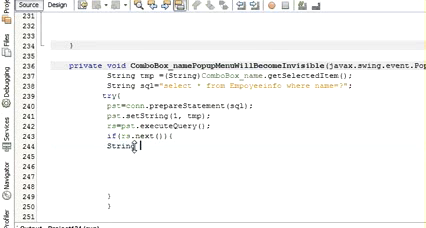
type("add")
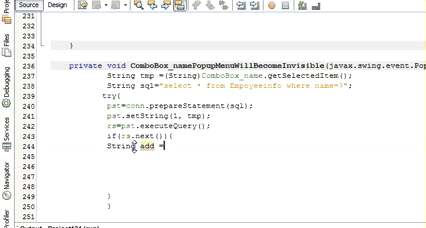
type("=rs.getString(\"\");")
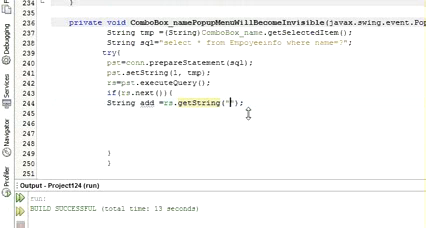
type("Empoyeeid")
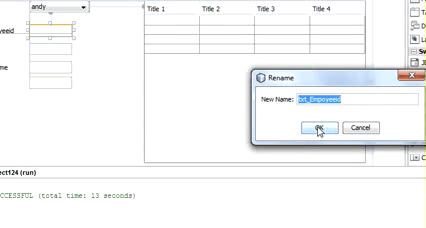
- Rename the ID field to txt_Employeeid and set its text, plus name and surname, from the result
left_click(318, 128)
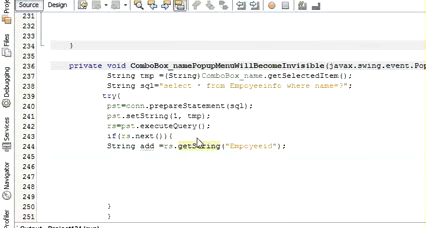
type("txt_Empoyeeid.setText(add1);")
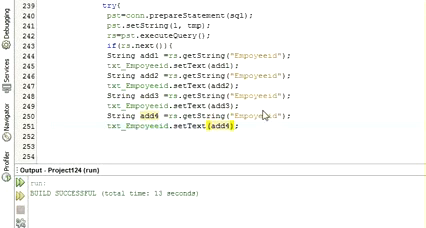
- Add the Age getString/setText lines after checking field names, then run the form
scroll("down", 3)
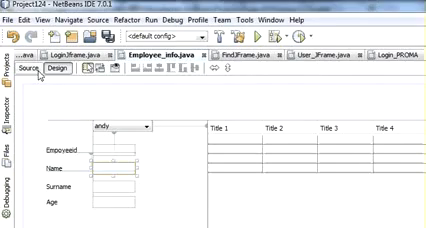
left_click(42, 68)
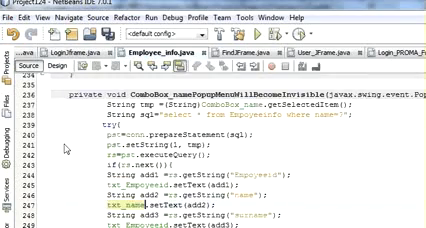
scroll("down", 3)
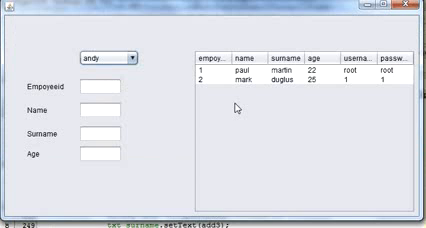
- Select paul, then mark, in the running form and verify ID, Name, Surname and Age fill in
left_click(140, 56)
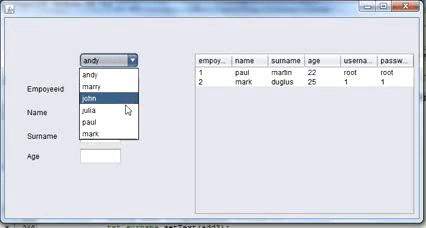
left_click(96, 132)
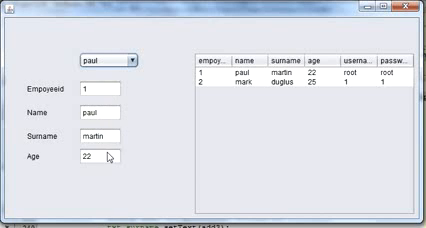
left_click(134, 60)
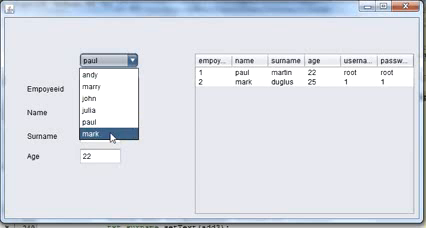
left_click(102, 132)
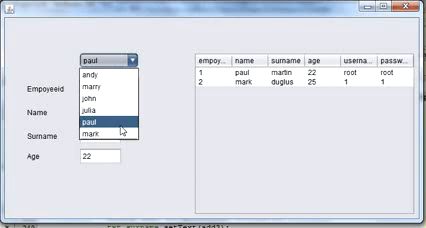
left_click(100, 132)
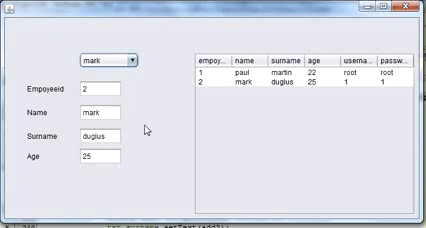